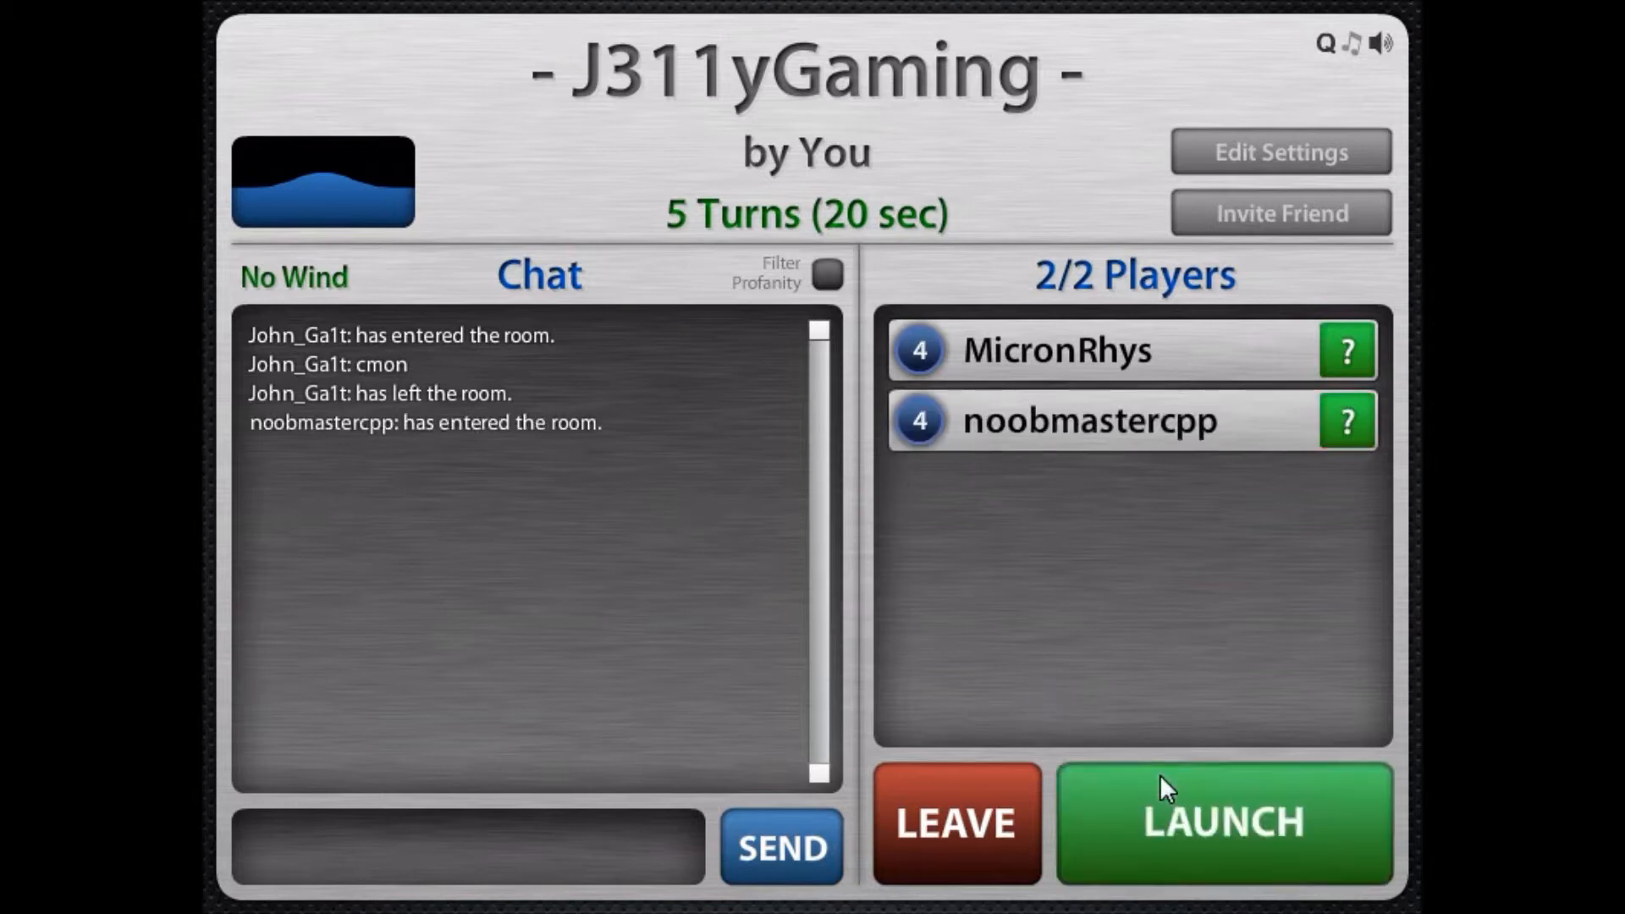
pyautogui.click(1223, 821)
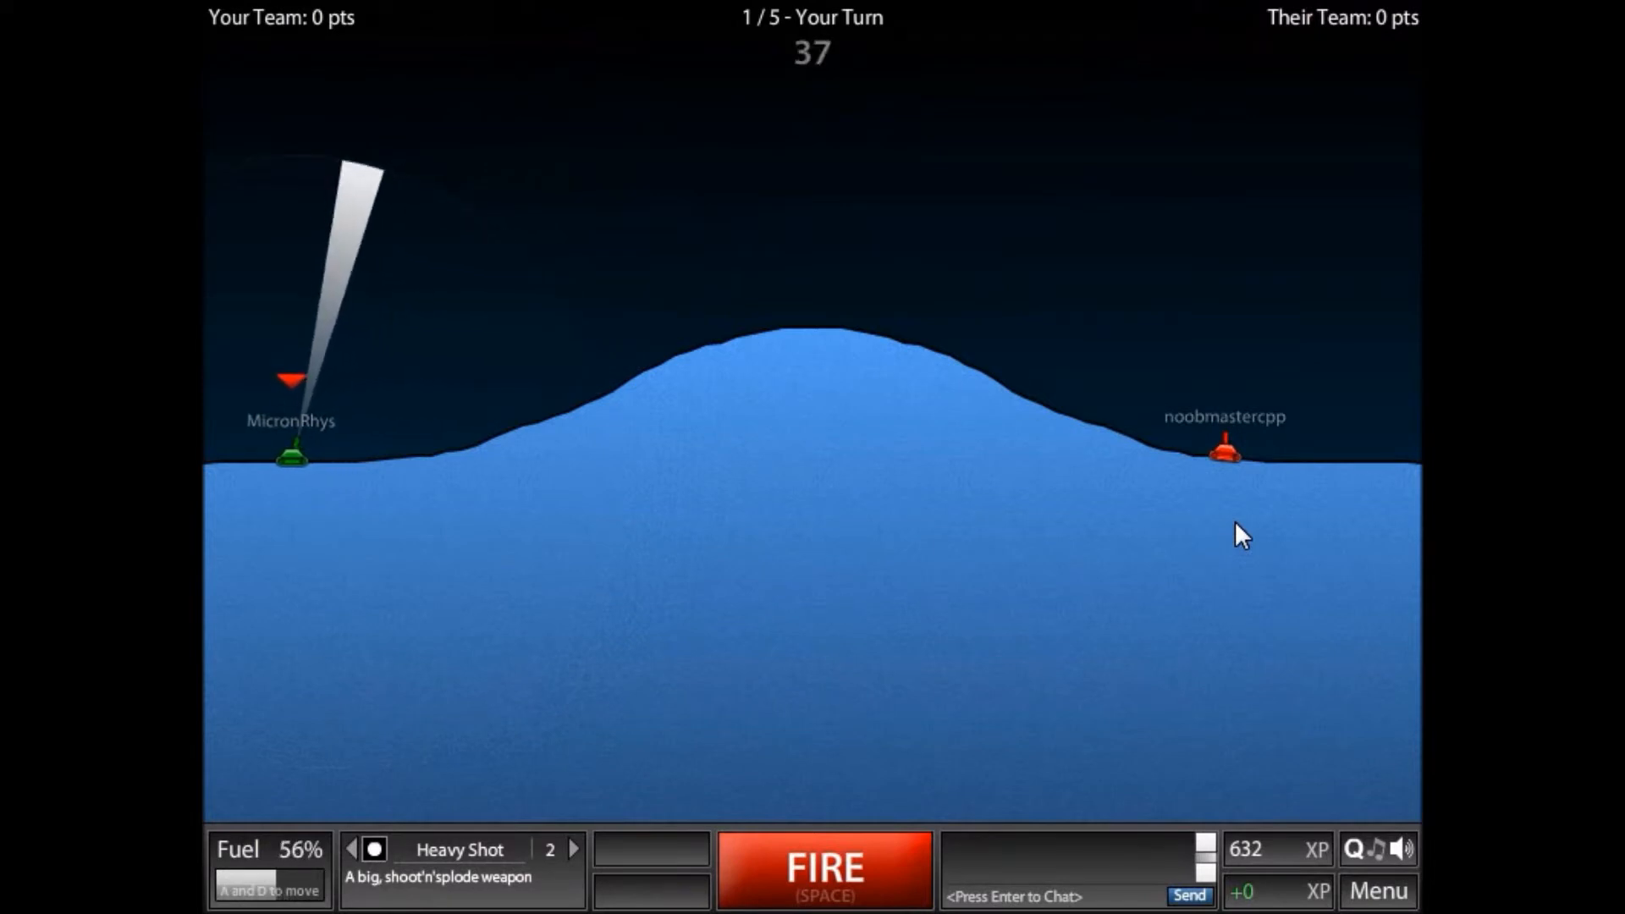
# Fire the Heavy Shot into the central hill, dealing no damage
pyautogui.press('space')
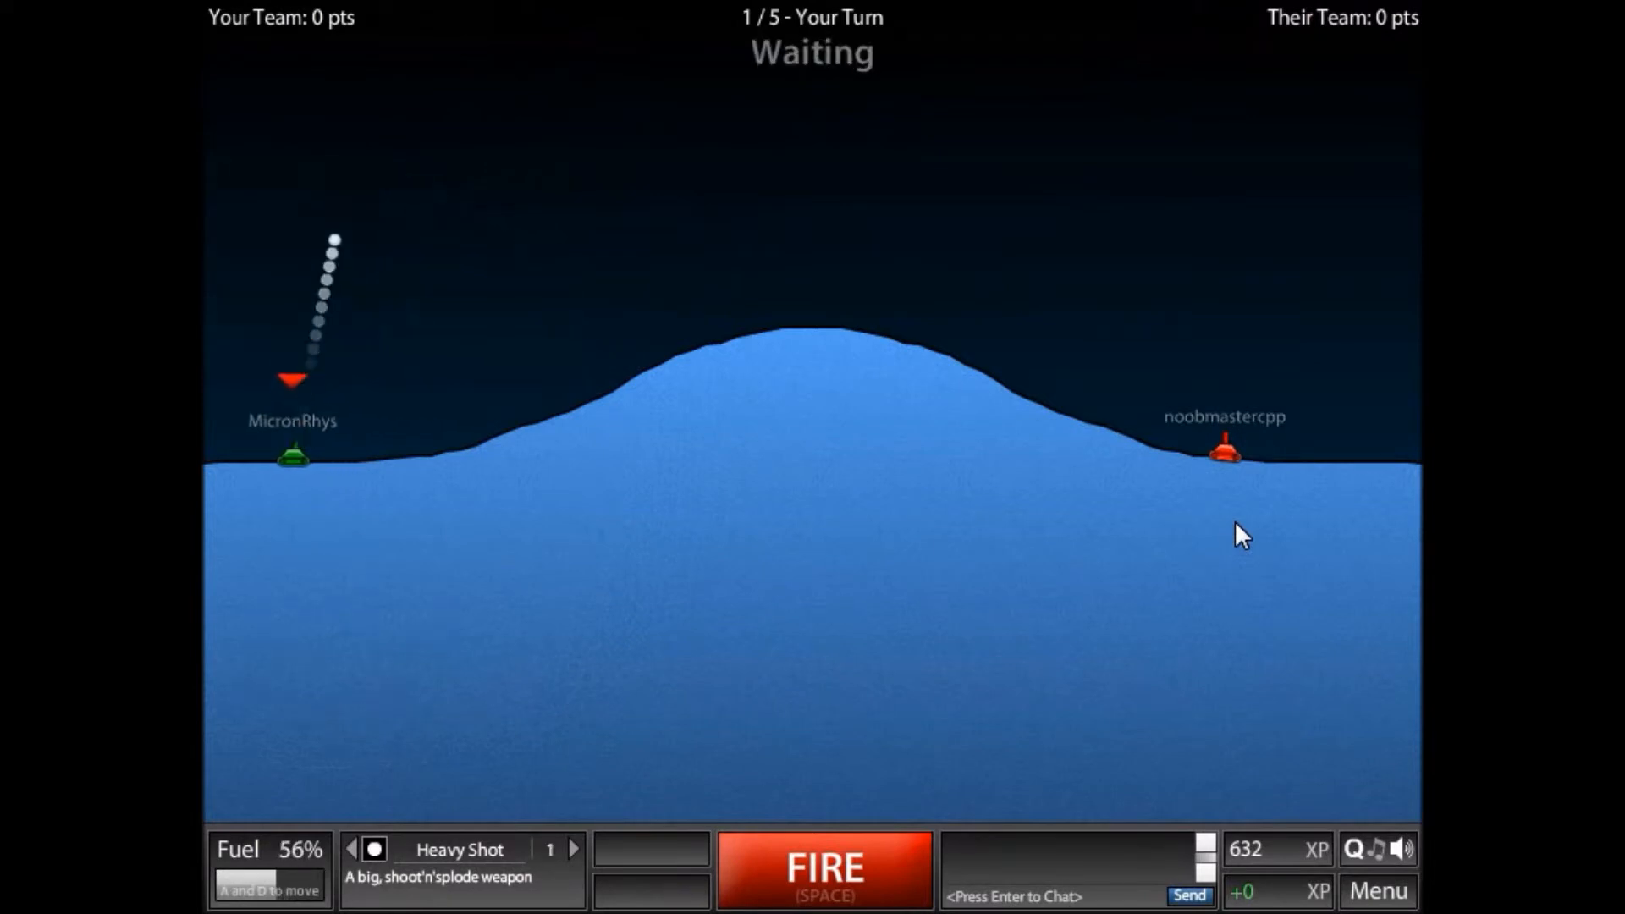
pyautogui.rightClick(493, 896)
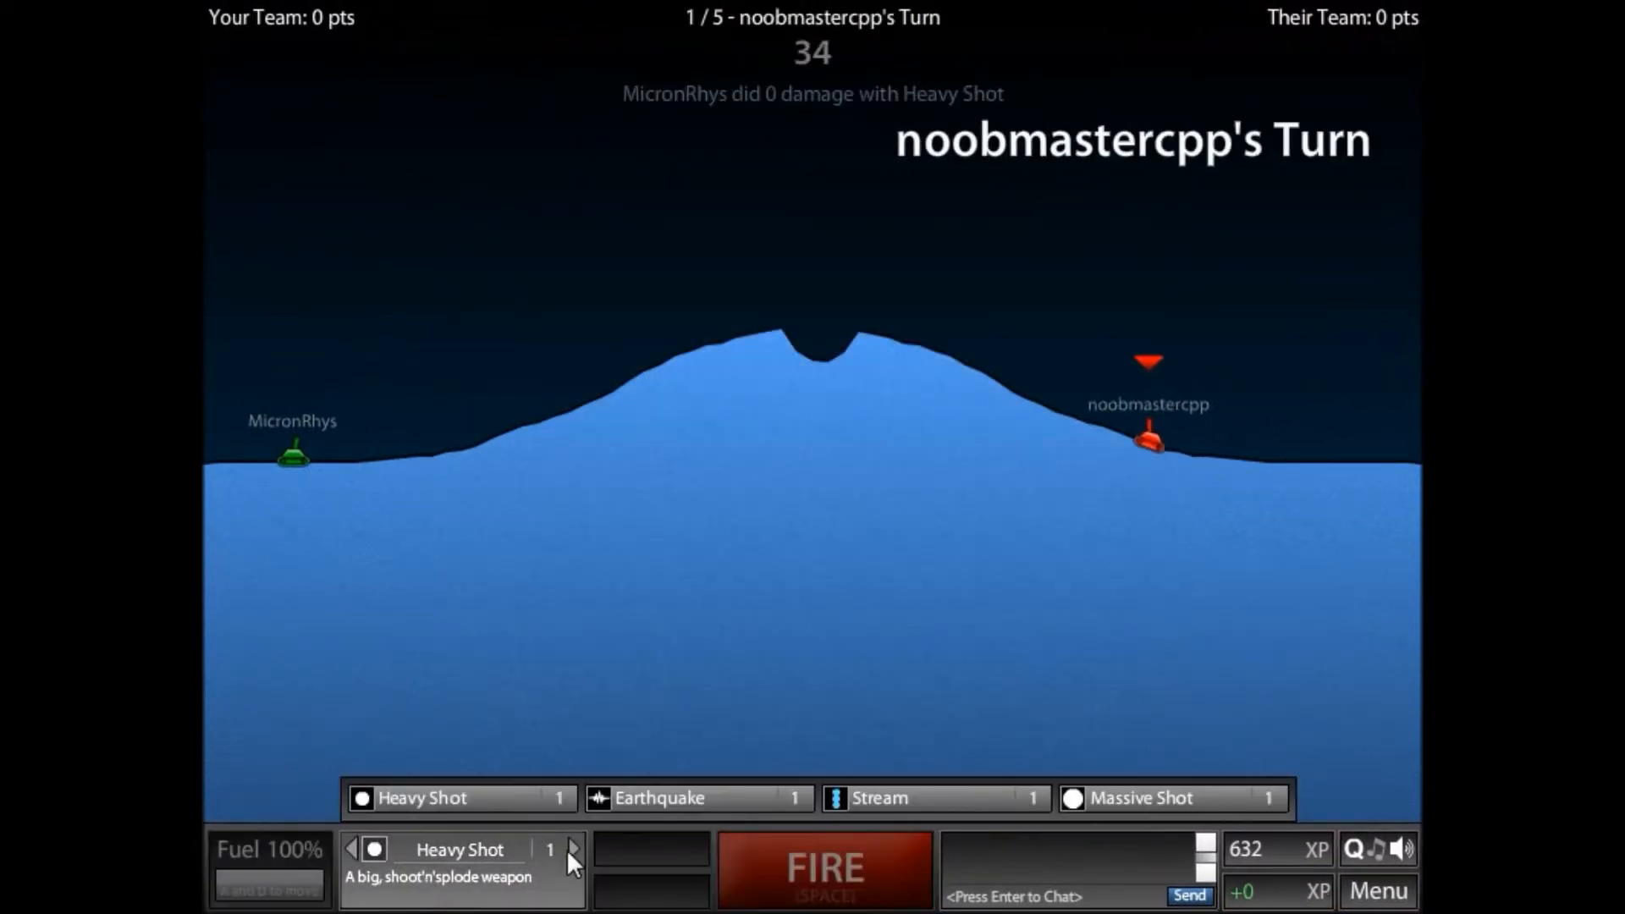
# Select the Massive Shot and fire it, missing the opponent
pyautogui.click(573, 849)
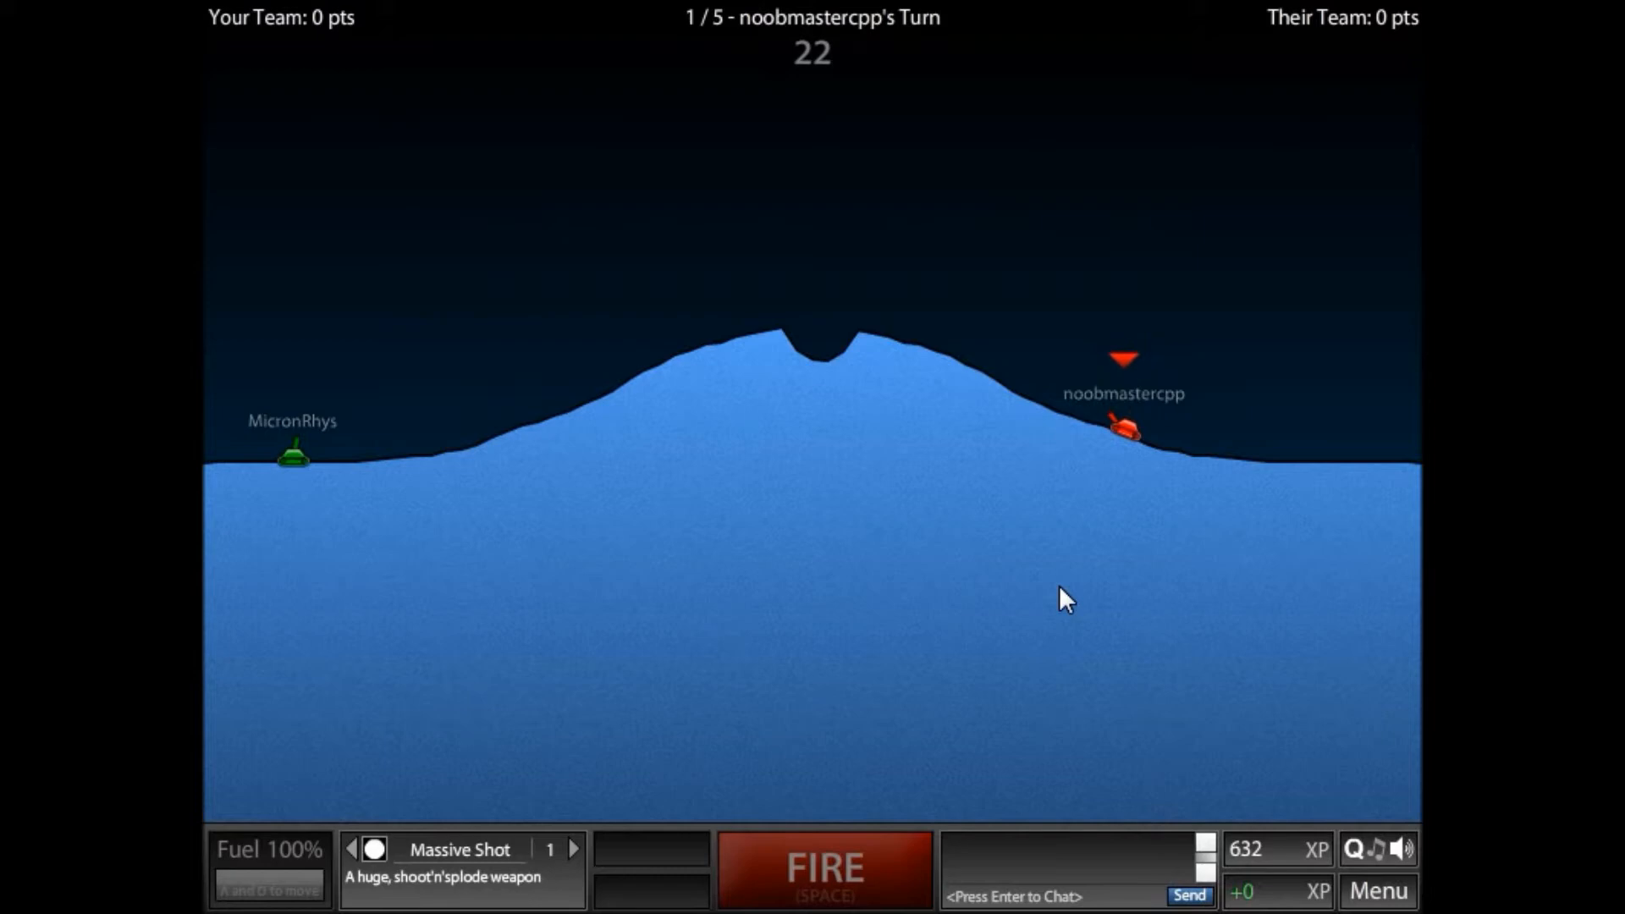
pyautogui.press('space')
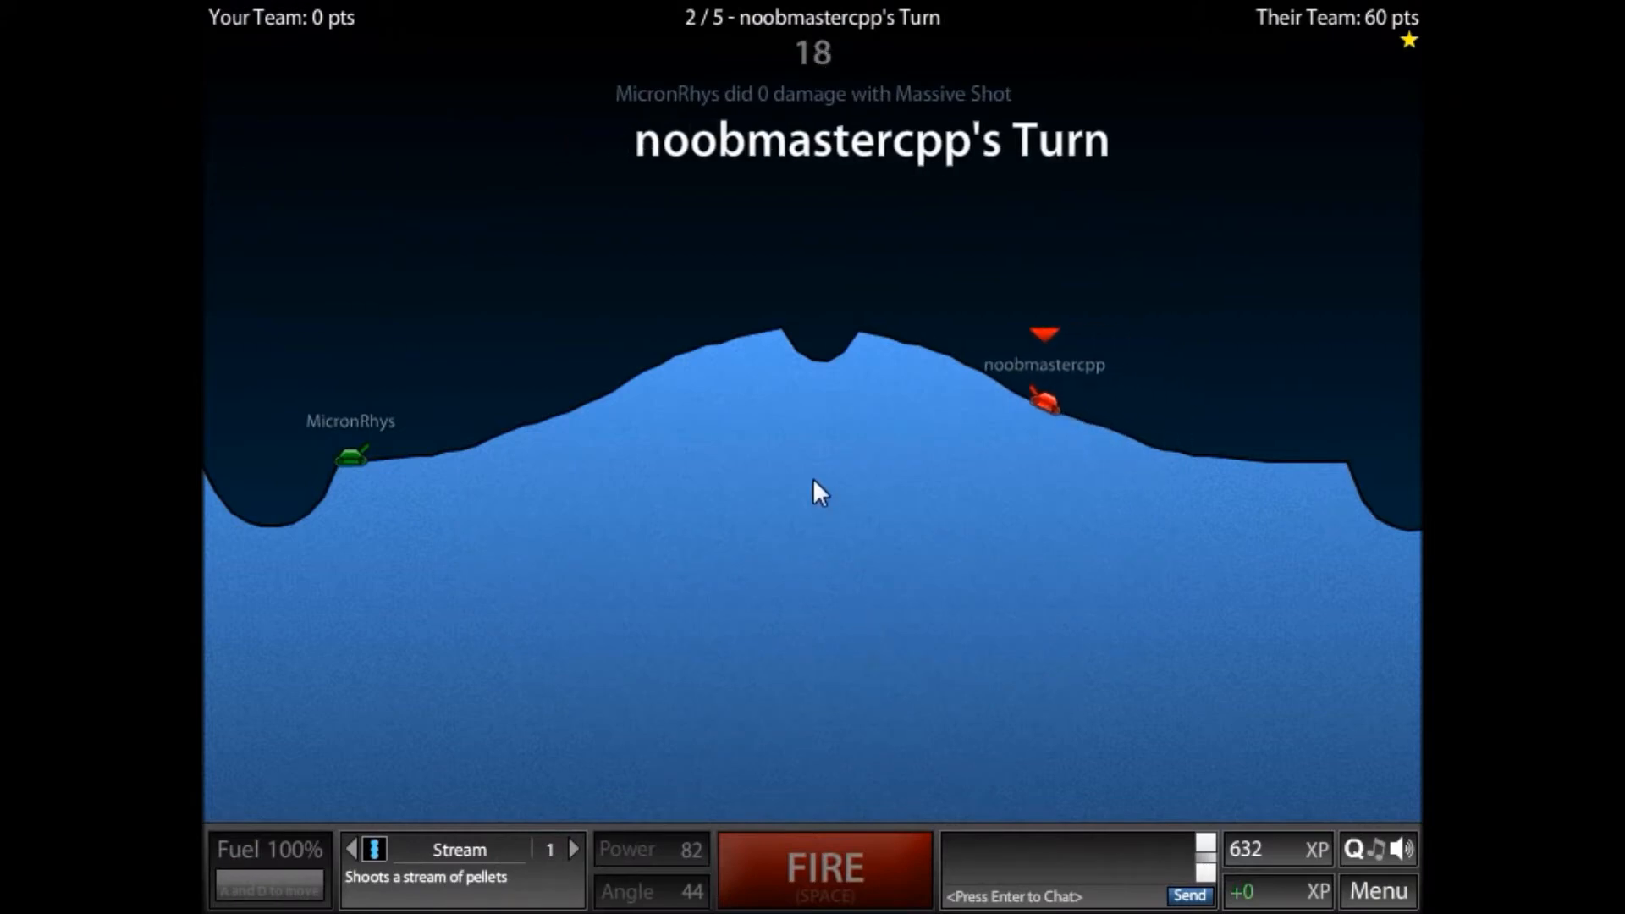
pyautogui.moveTo(849, 528)
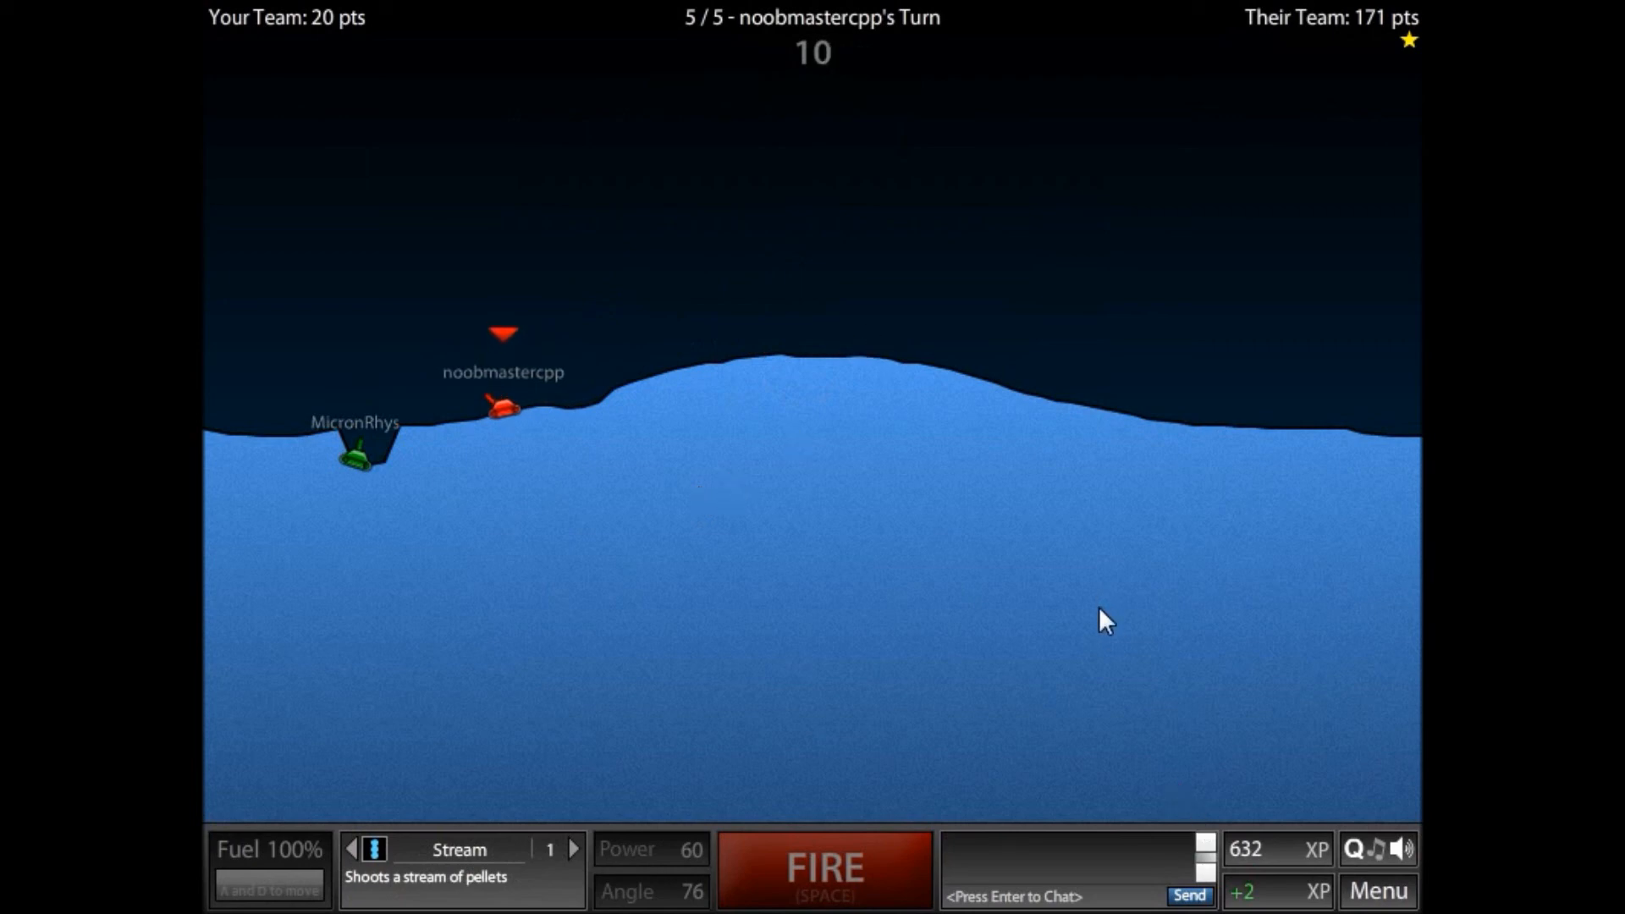
# Open the chat box on turn 5/5 while trailing 20 to 171
pyautogui.press('enter')
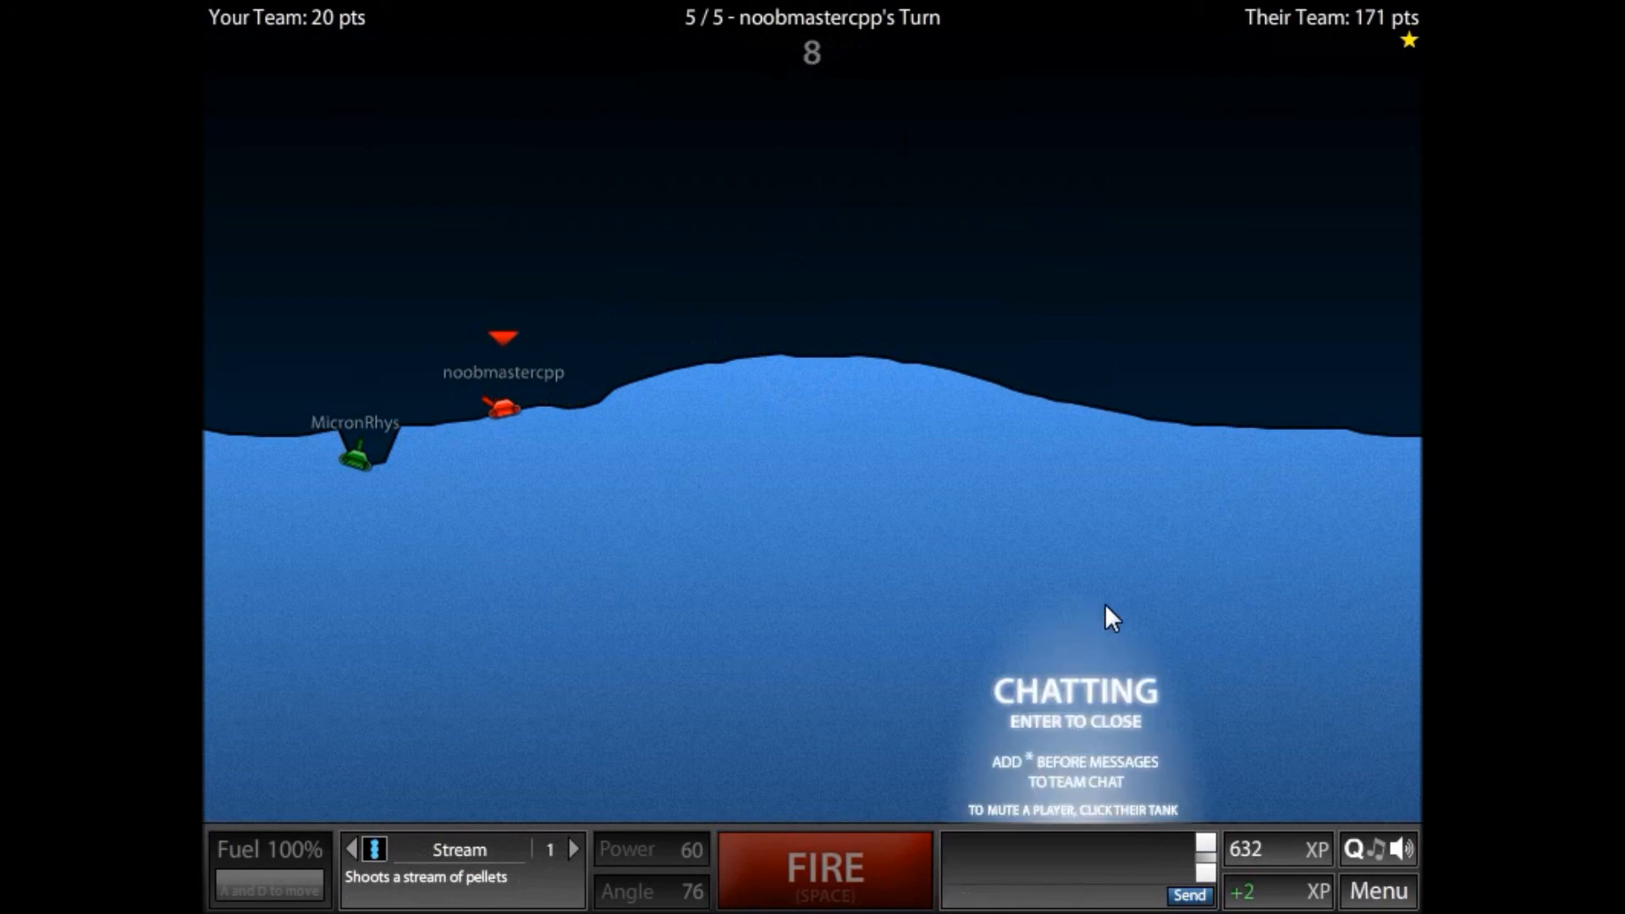